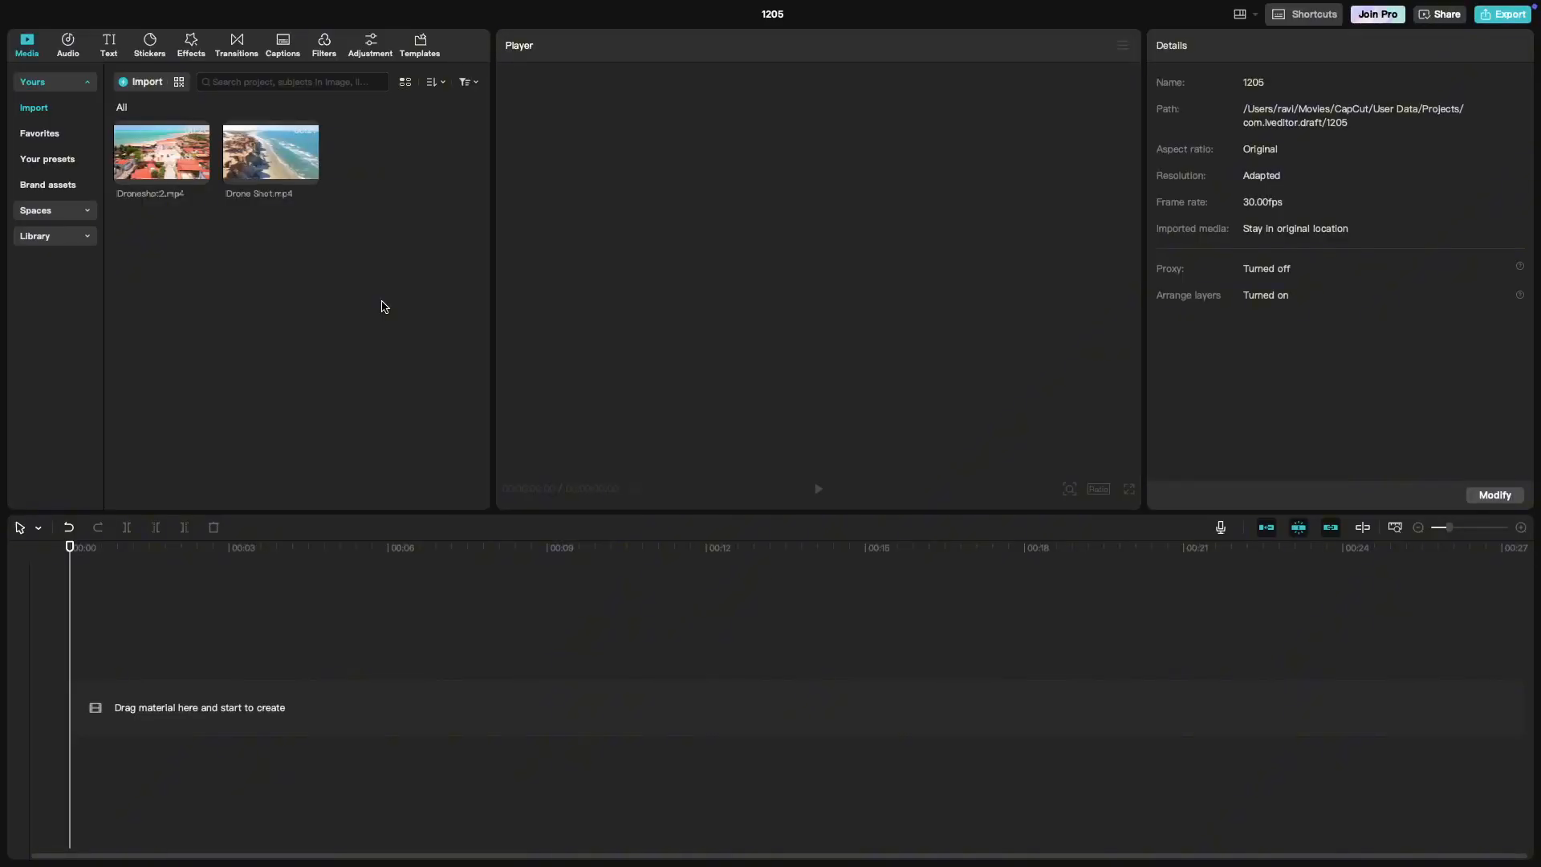
mouse_move(304, 94)
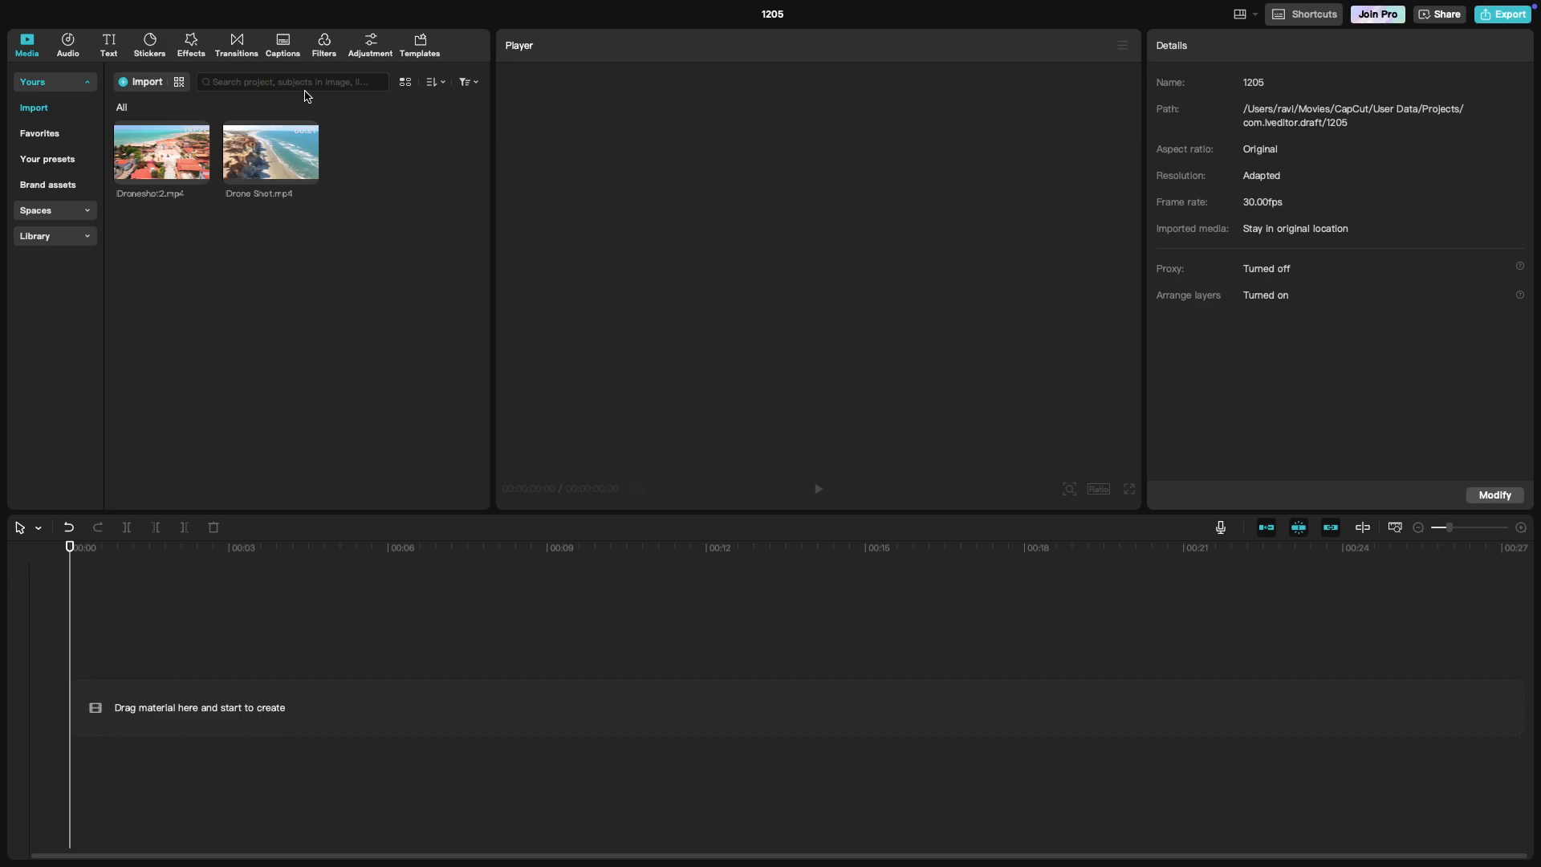
mouse_move(308, 209)
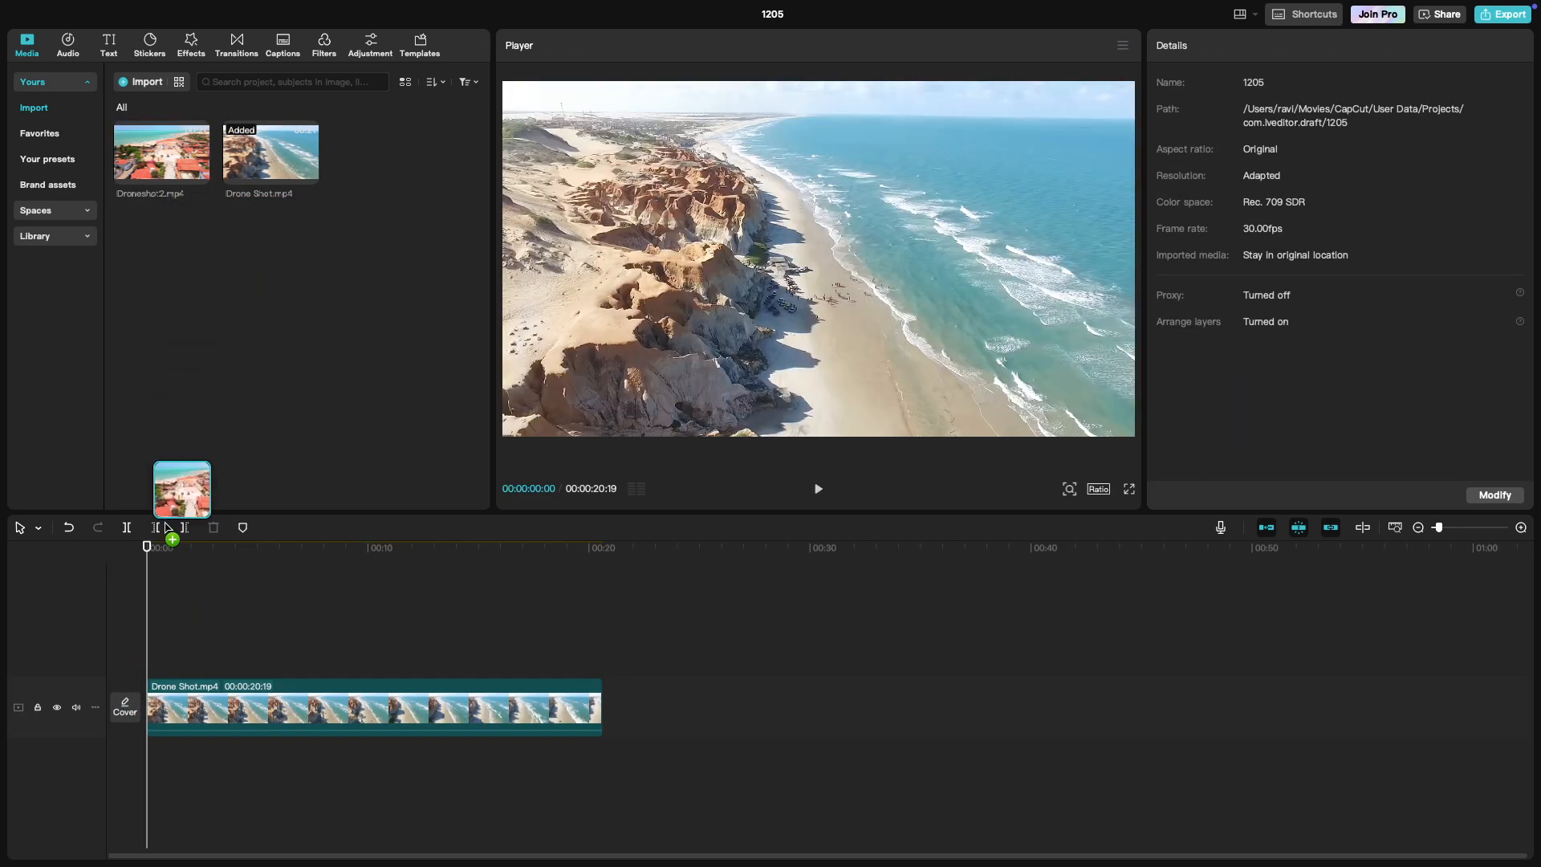
- Place Droneshot2.mp4 on a new track above the Drone Shot.mp4 beach clip
drag(160, 152, 369, 647)
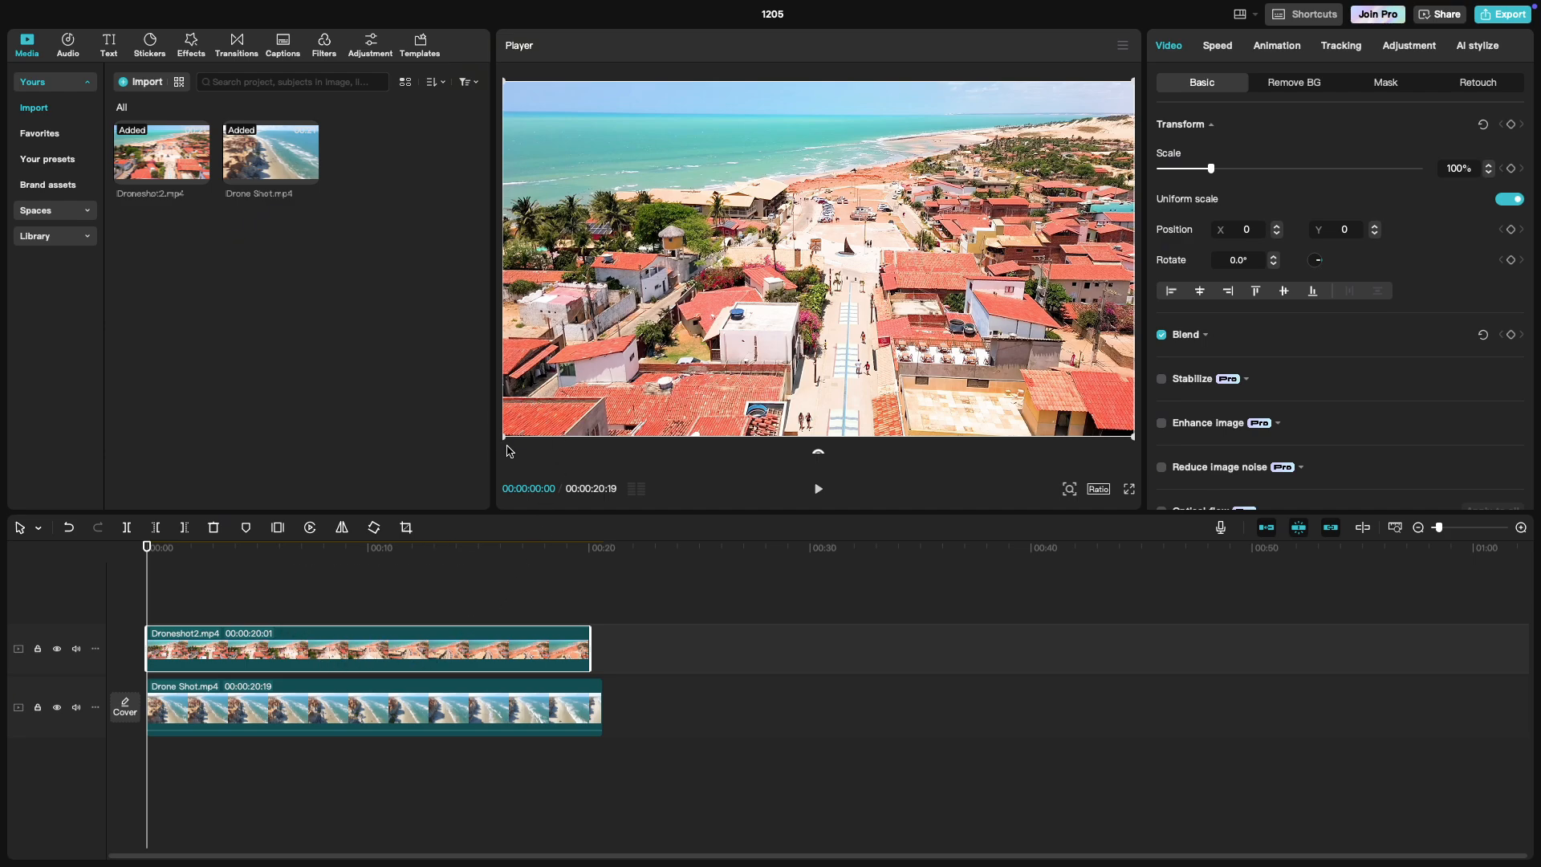
mouse_move(1102, 462)
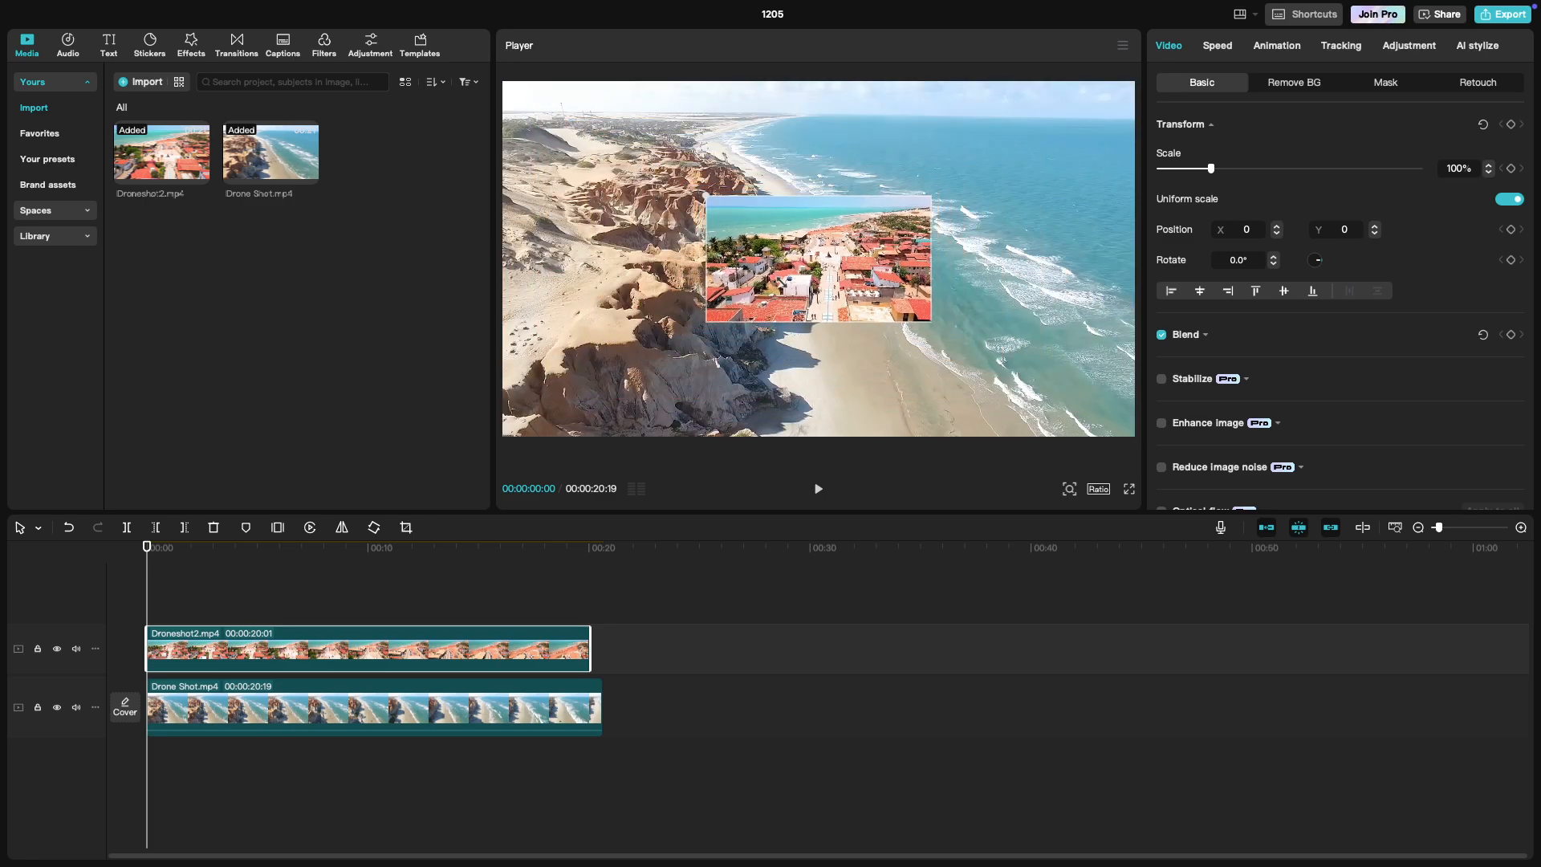
- Scale the town clip to about 36% and position it as a top-right inset over the beach shot
drag(1210, 168, 1175, 168)
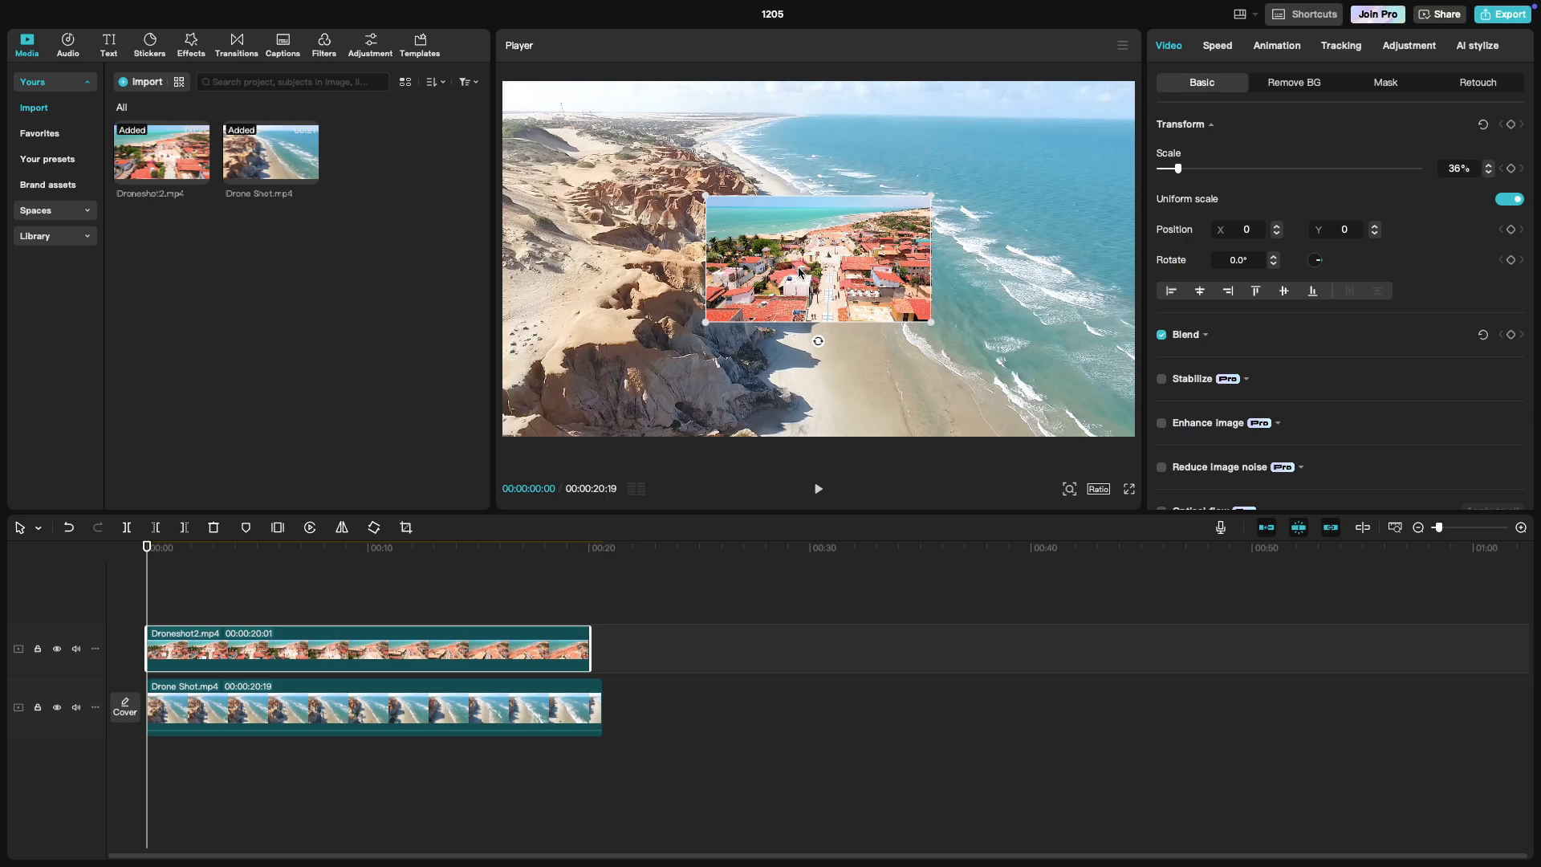
drag(818, 259, 940, 170)
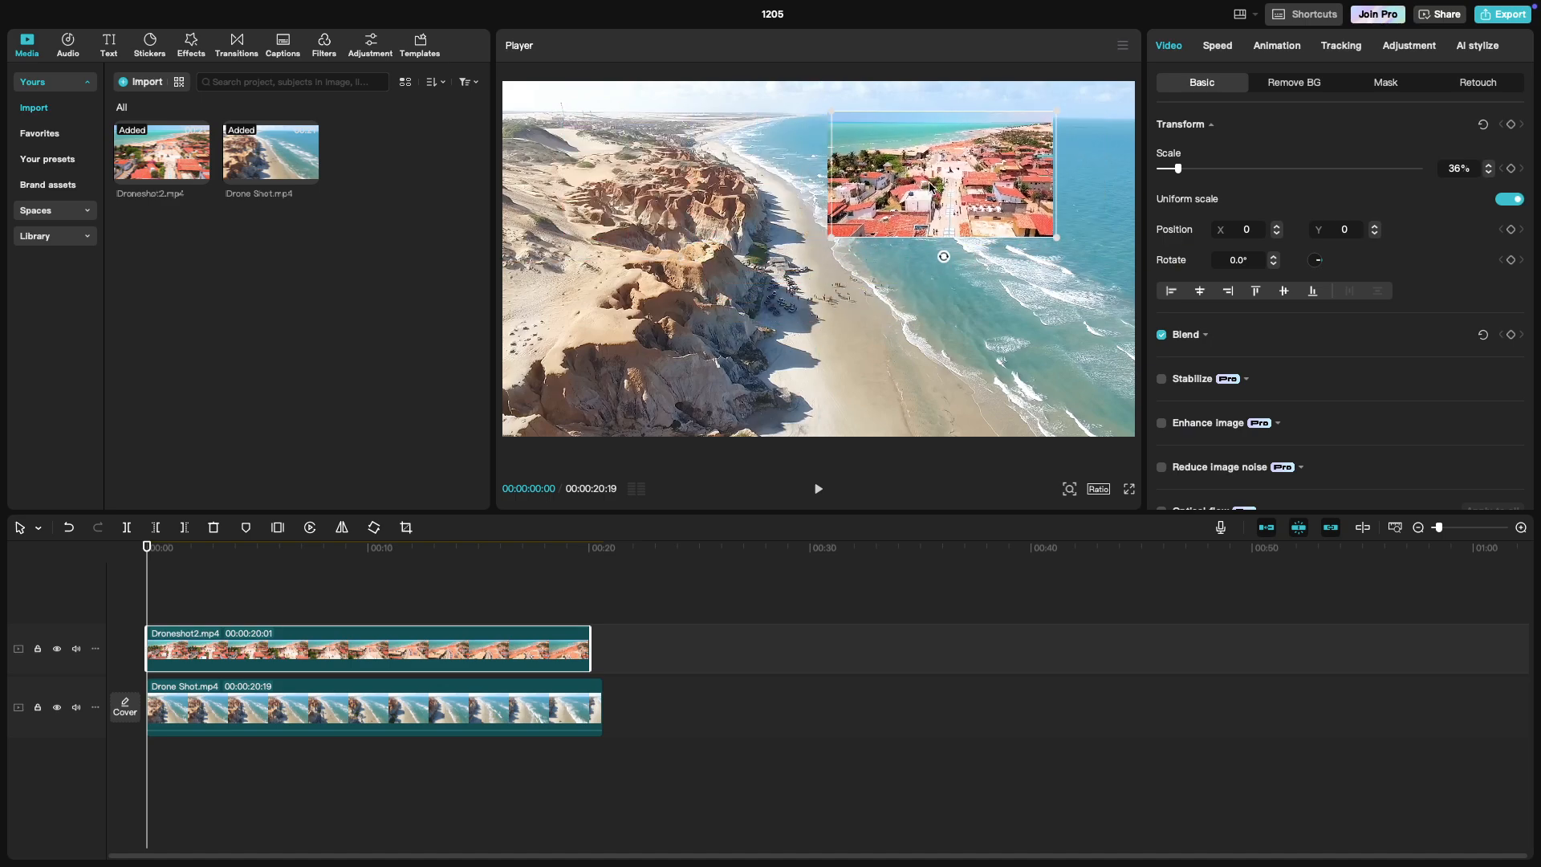
drag(941, 171, 990, 162)
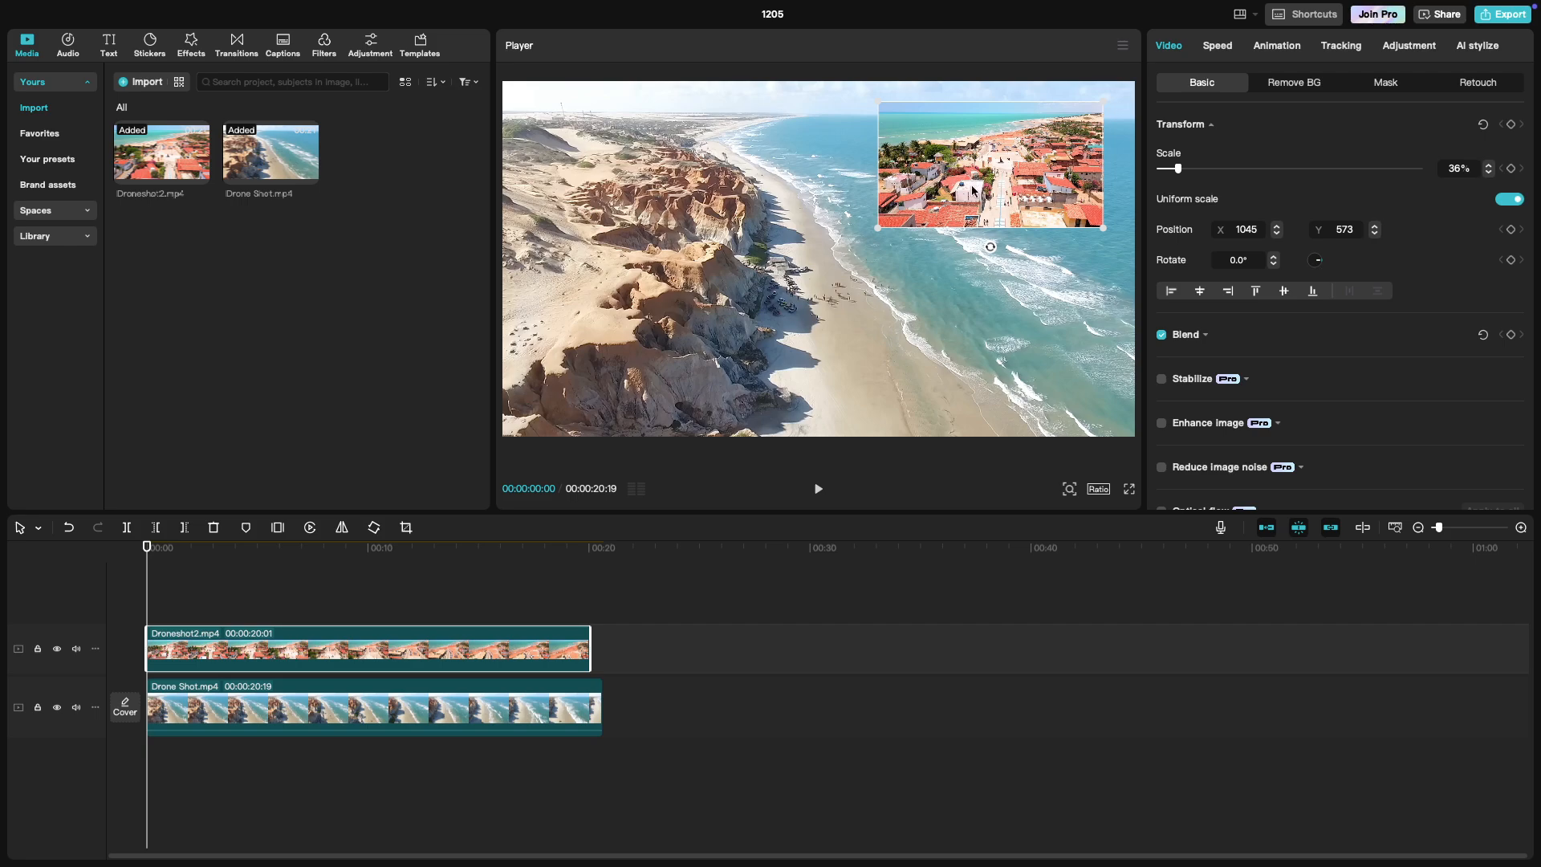
drag(991, 163, 971, 172)
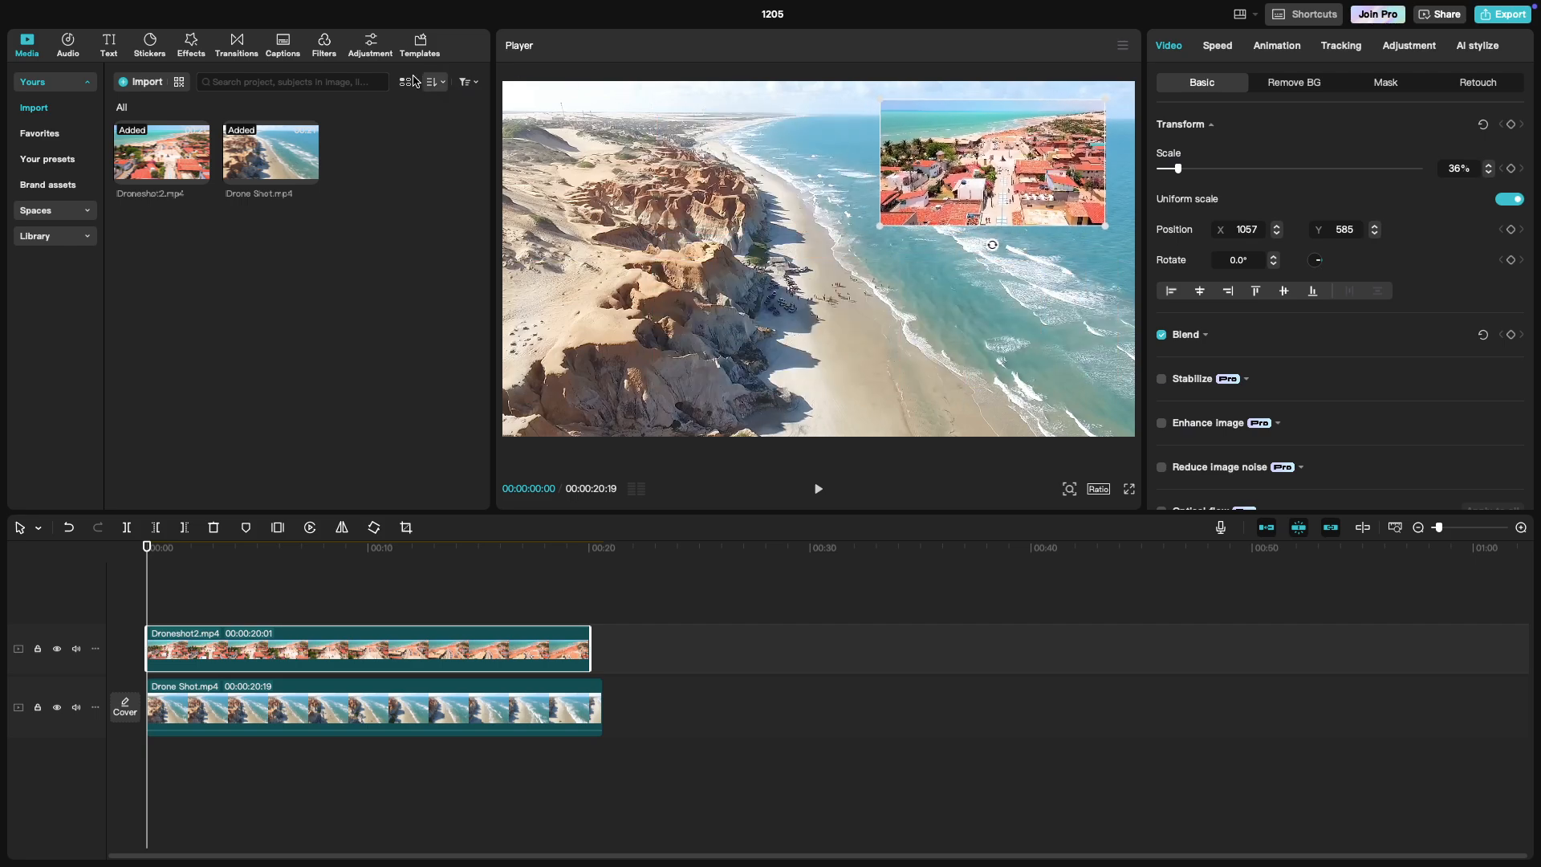
- Apply the Nostalgic 2 effect as a TV-style frame on the town inset and play the composite
click(189, 44)
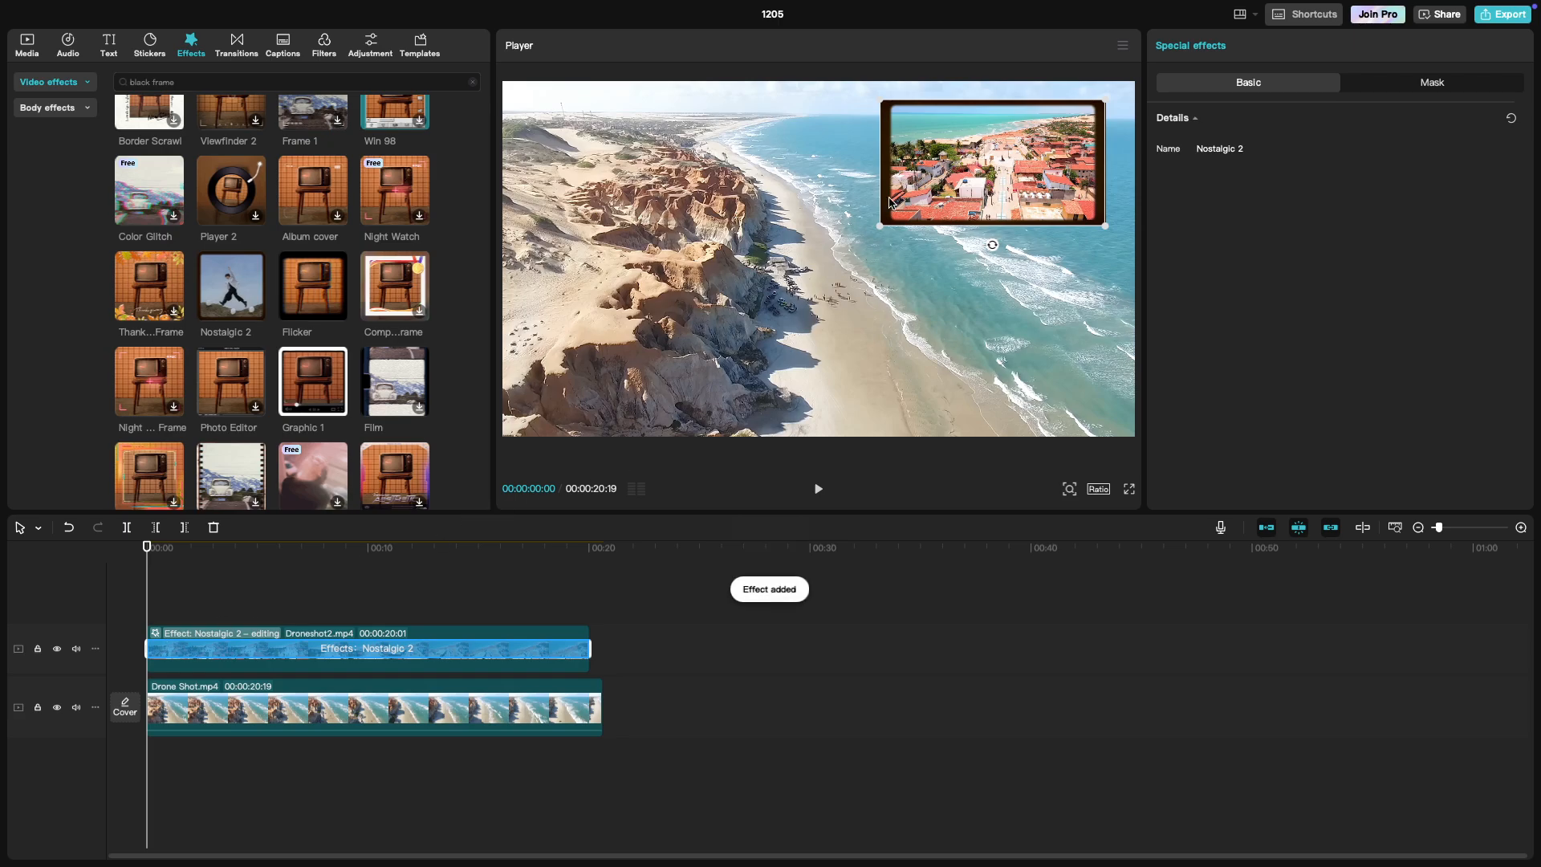
click(156, 547)
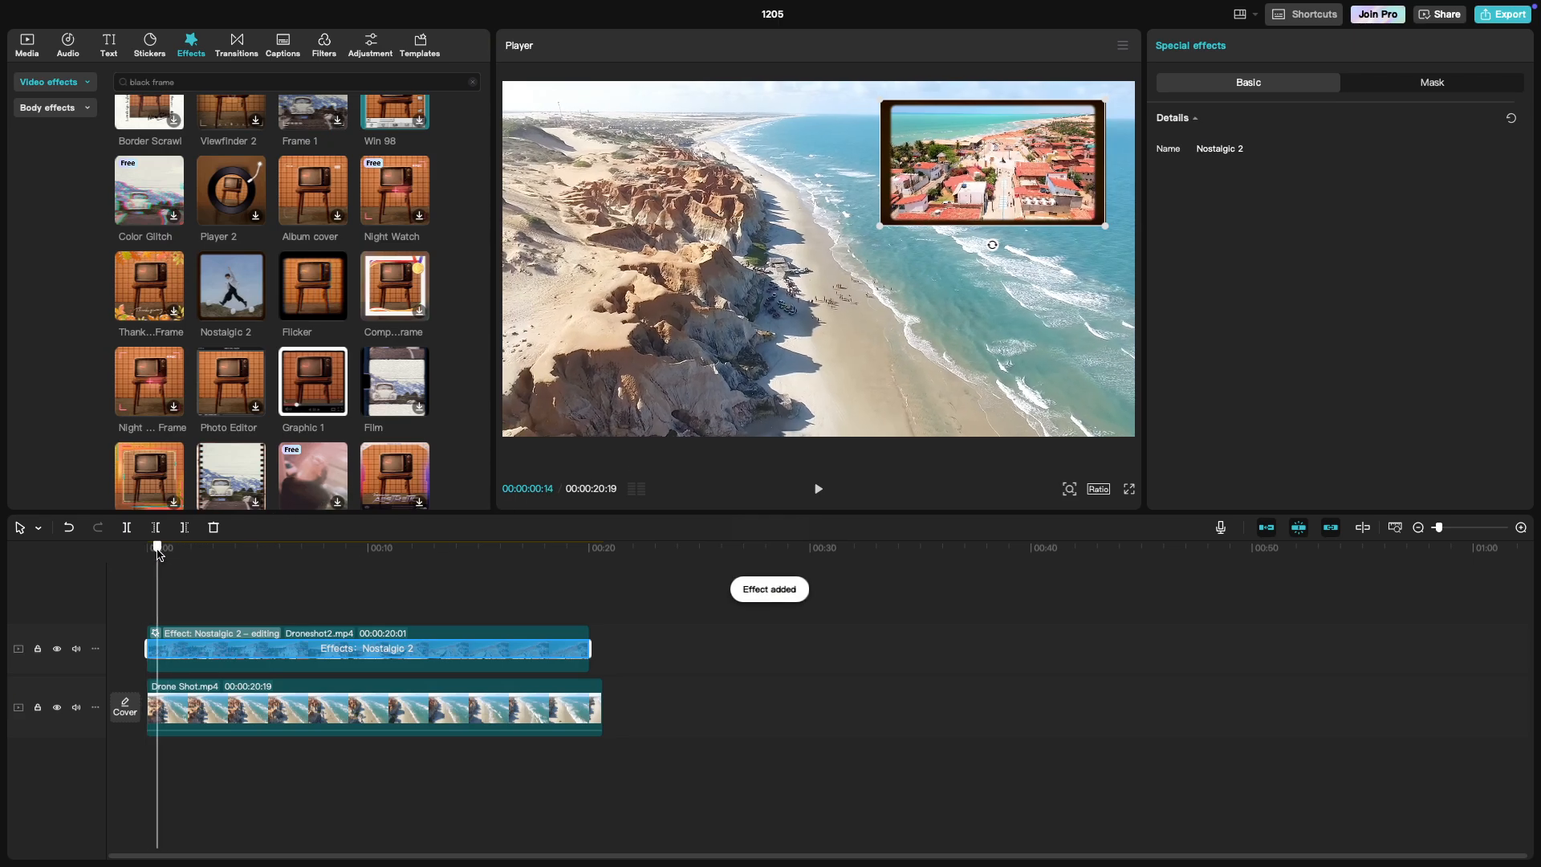
click(817, 488)
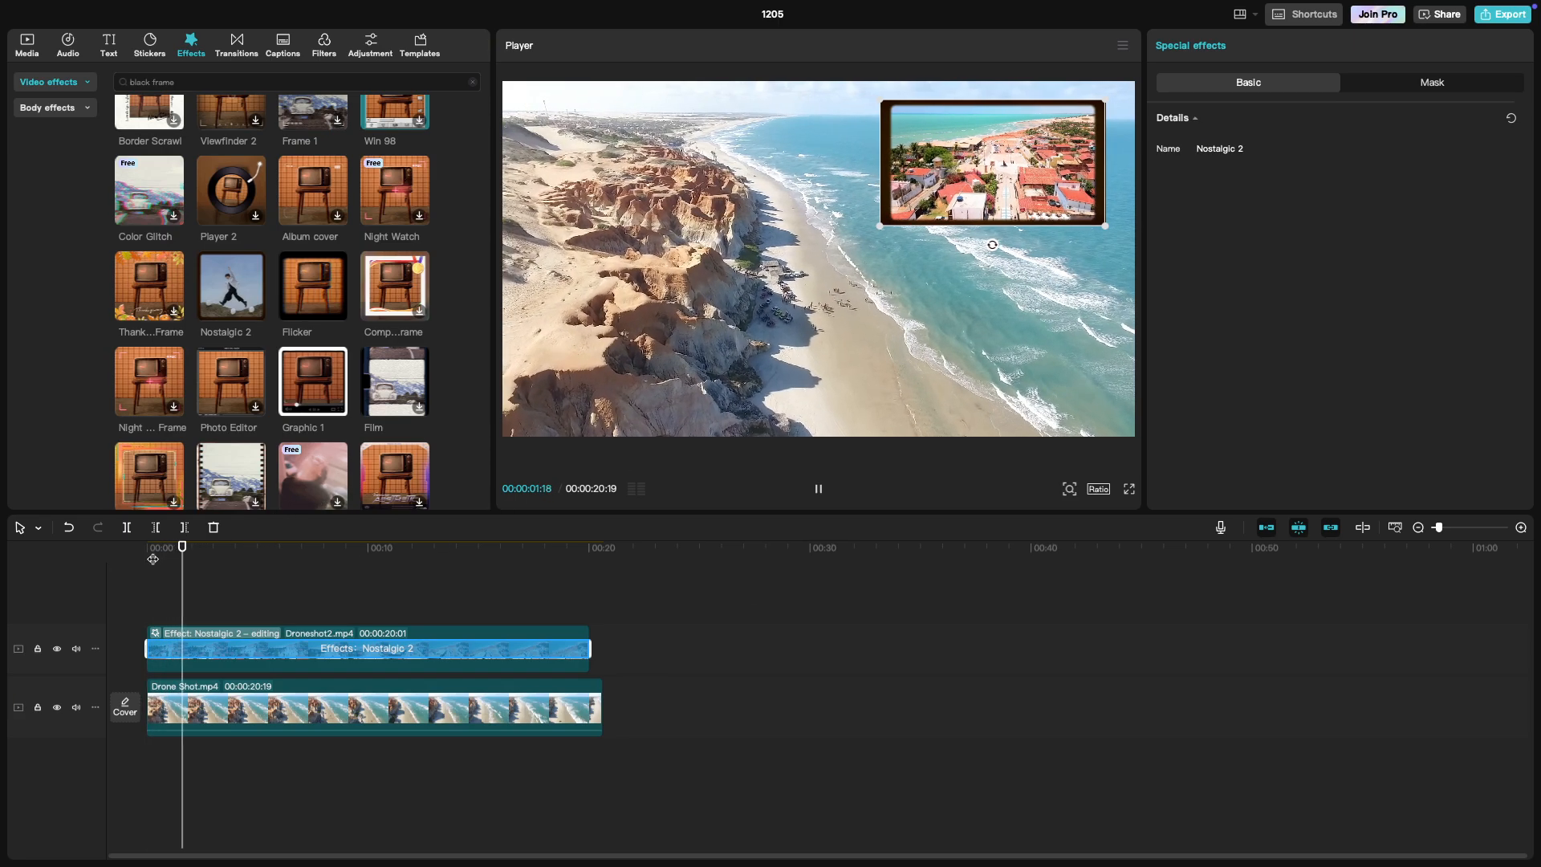
click(225, 547)
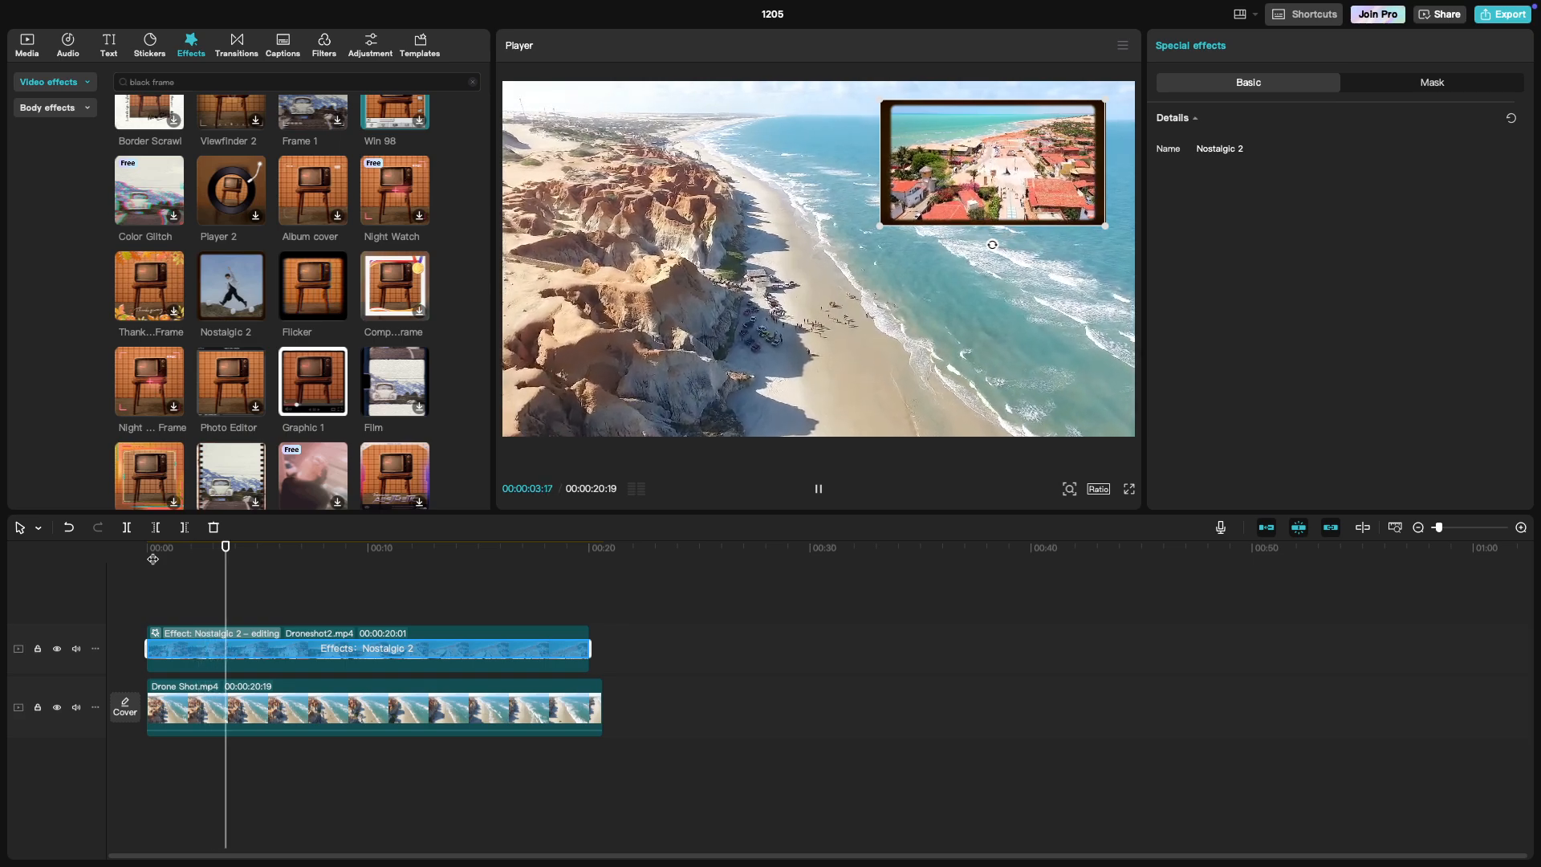